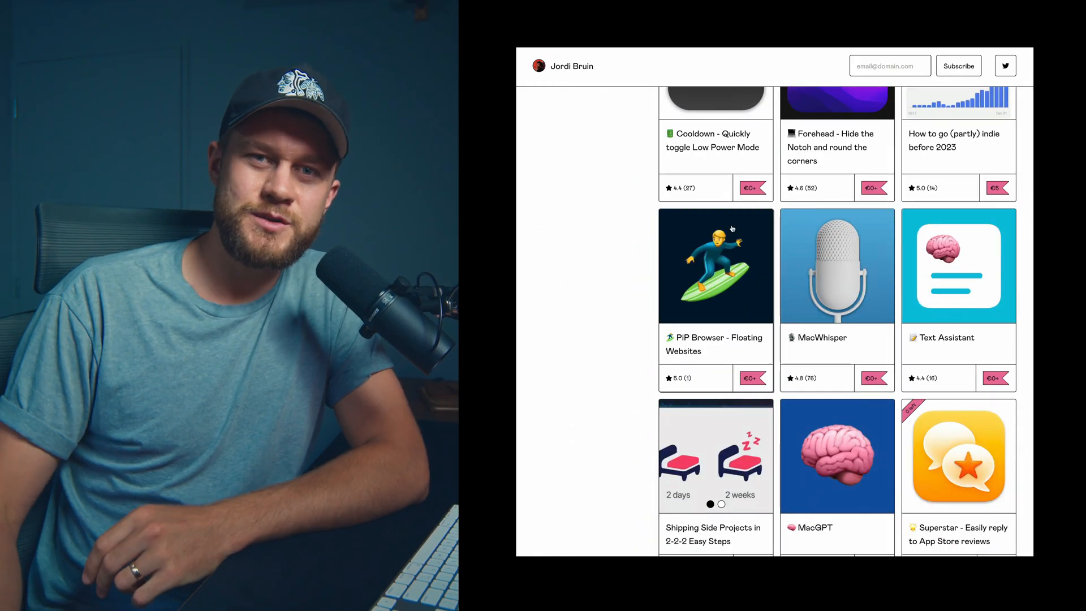
- Open the MacWhisper product page in the Gumroad store and scroll through it
click(836, 265)
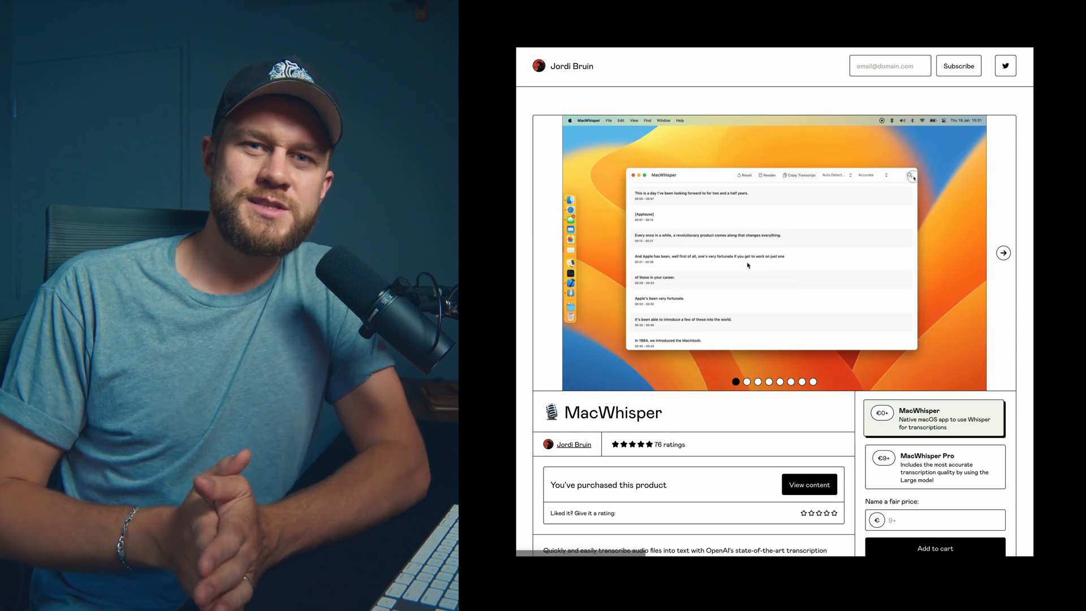
scroll(down, 3)
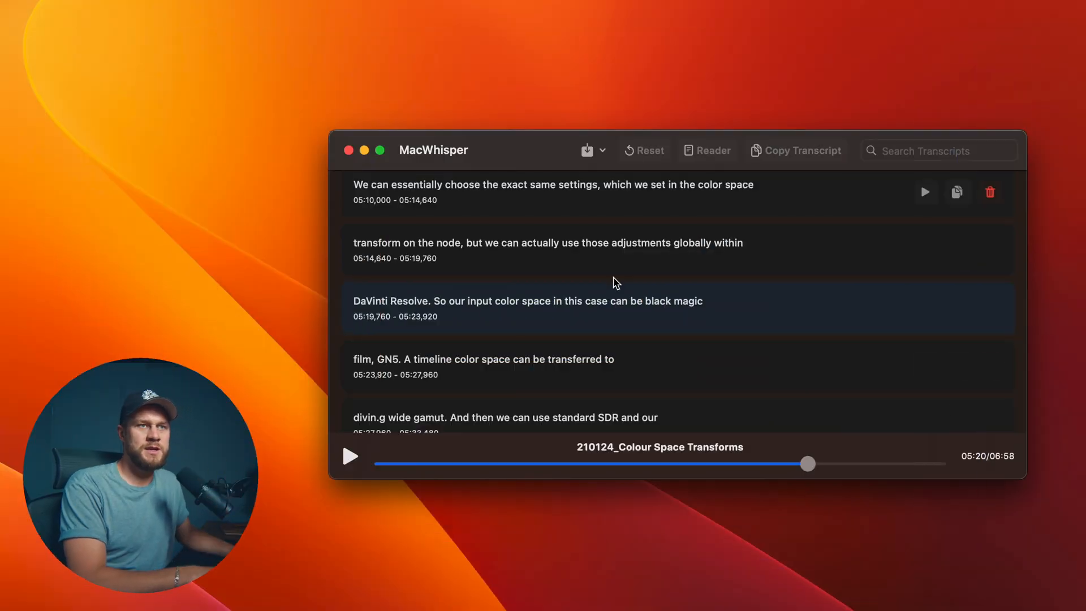
mouse_move(986, 399)
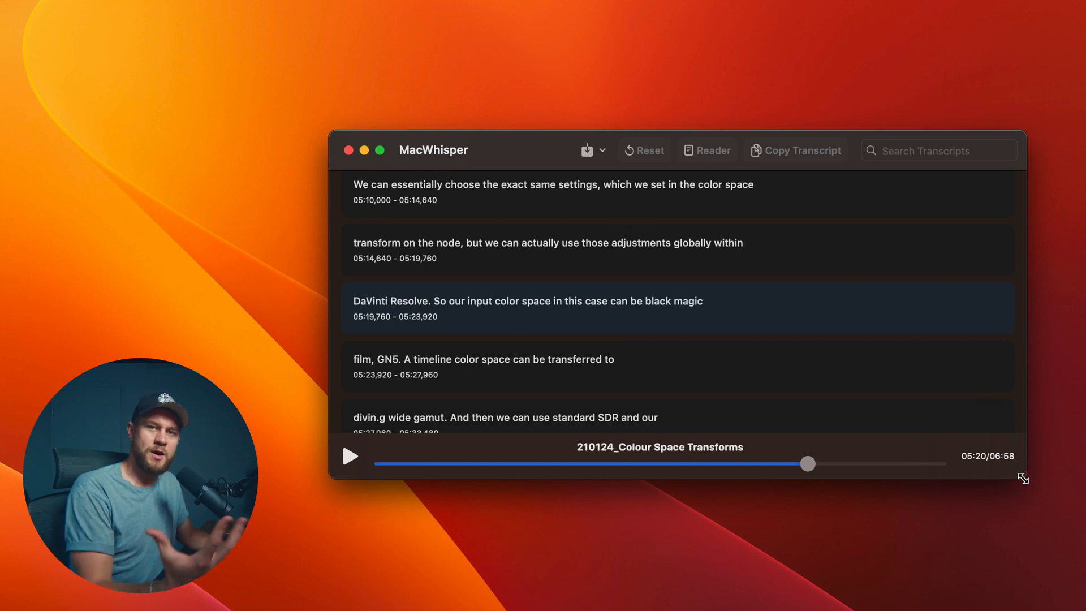
mouse_move(454, 486)
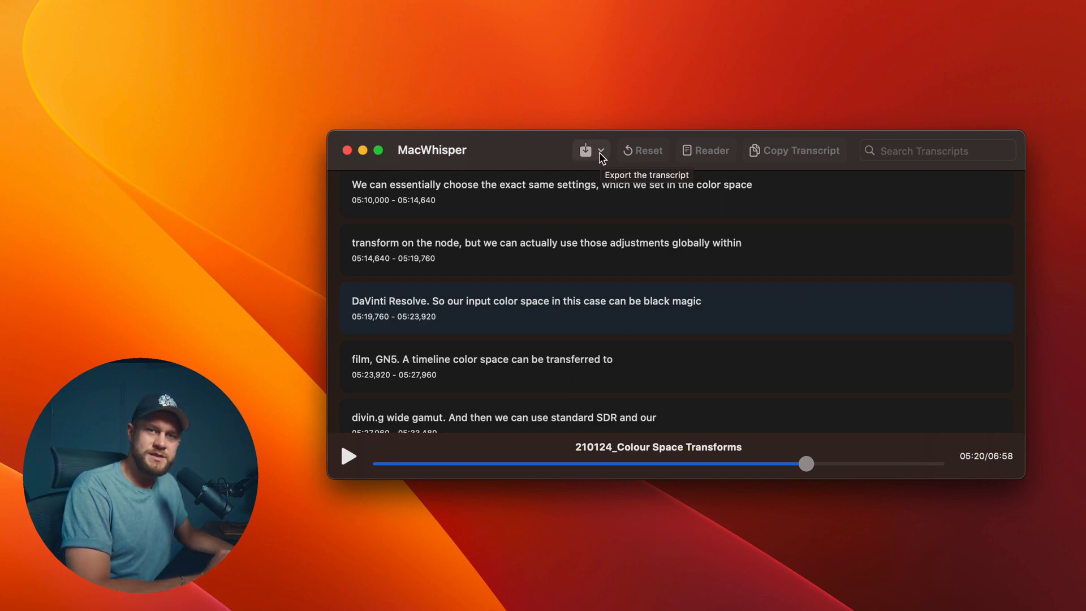
- Export the Colour Space Transforms transcript as plain text to the Desktop
click(601, 150)
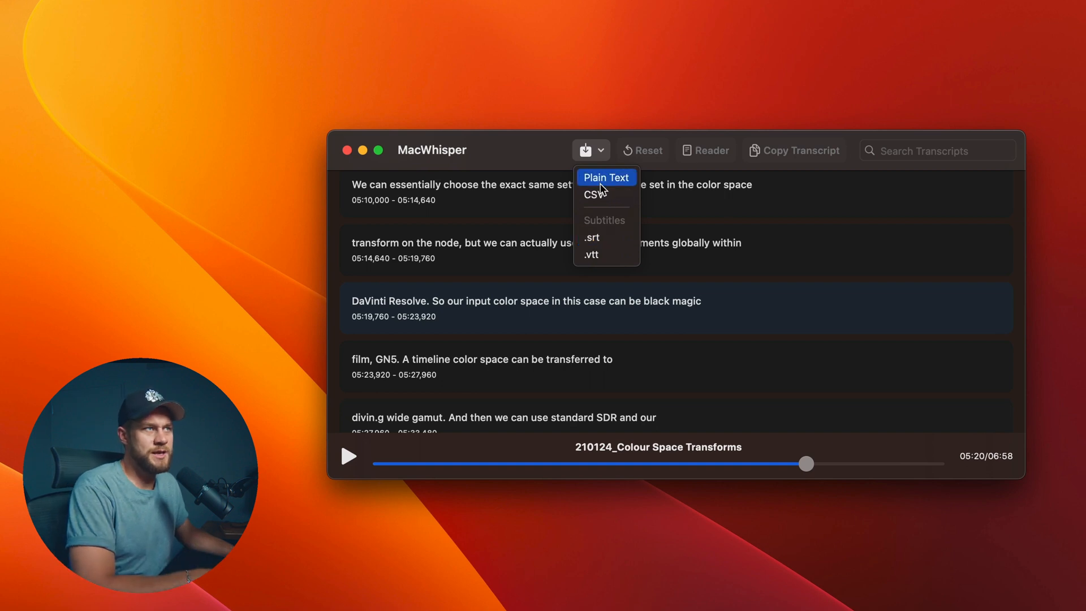
click(591, 237)
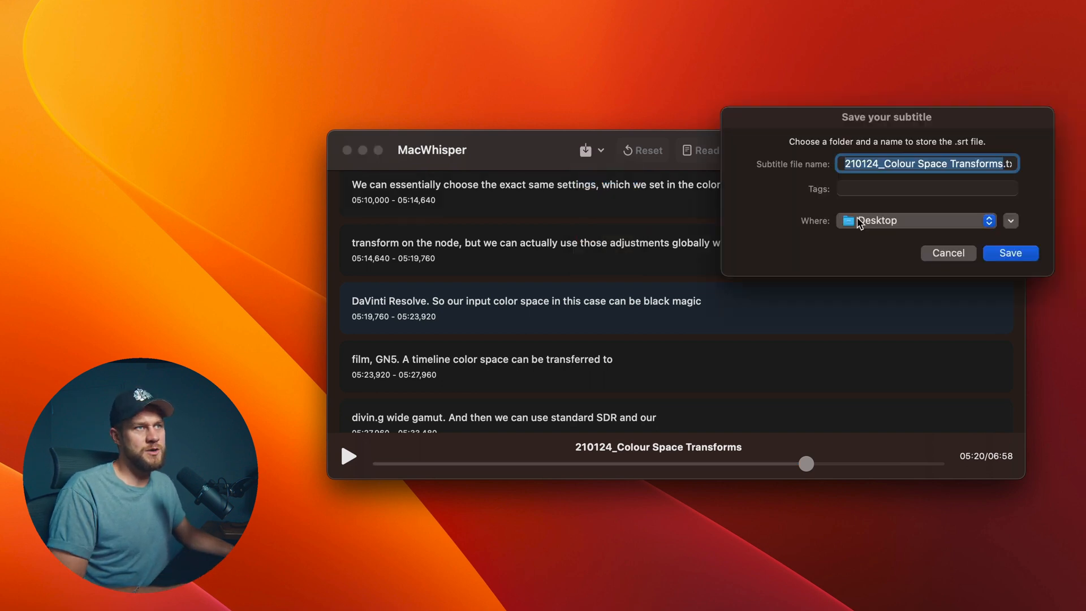
click(1009, 252)
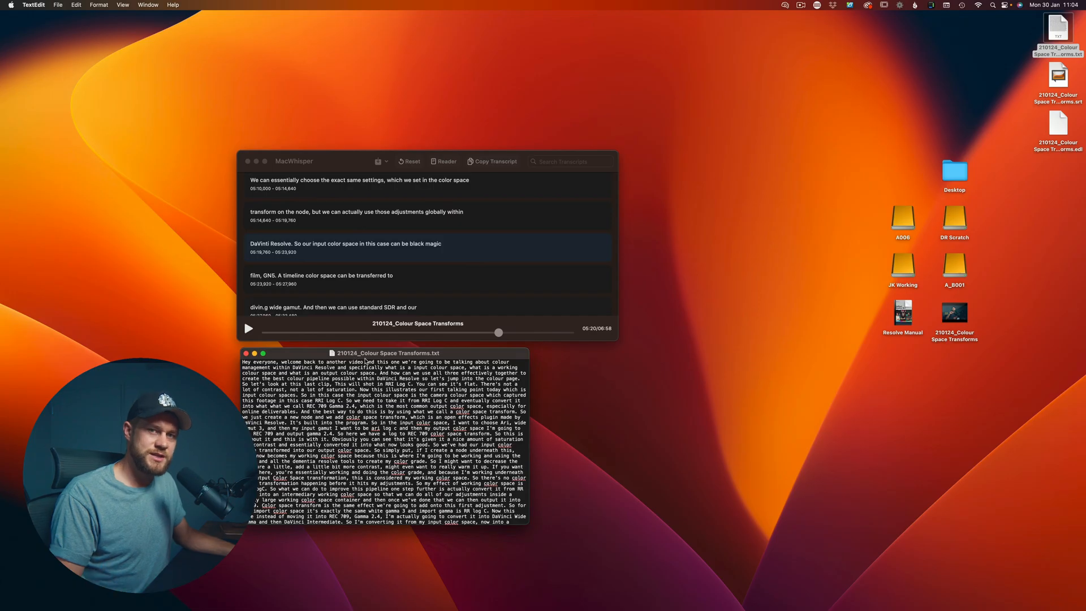
- Drag the TextEdit transcript window's edge to make it taller
drag(530, 518, 651, 574)
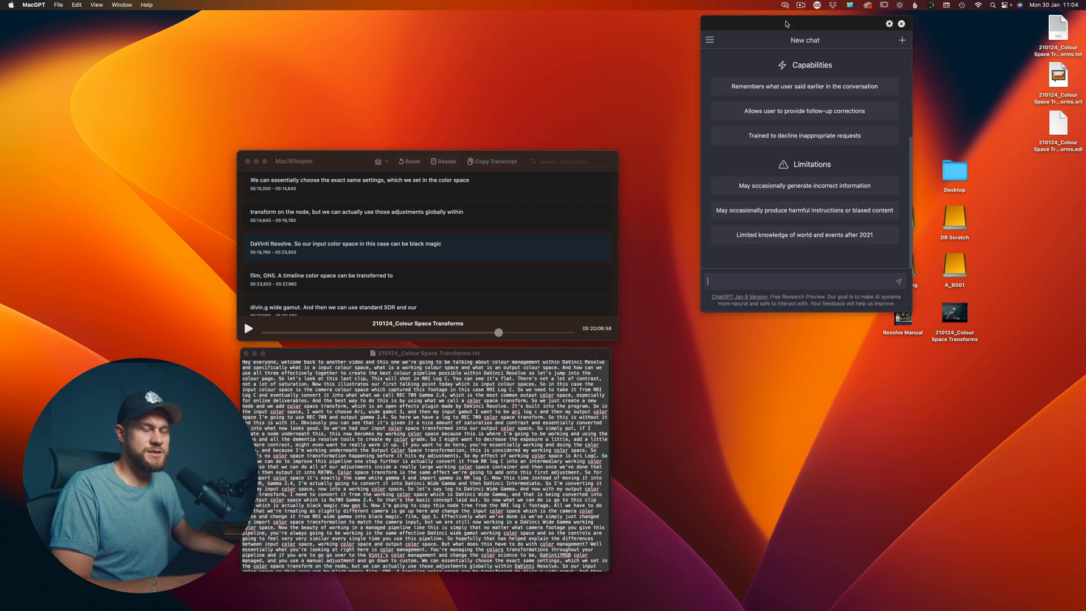
mouse_move(797, 154)
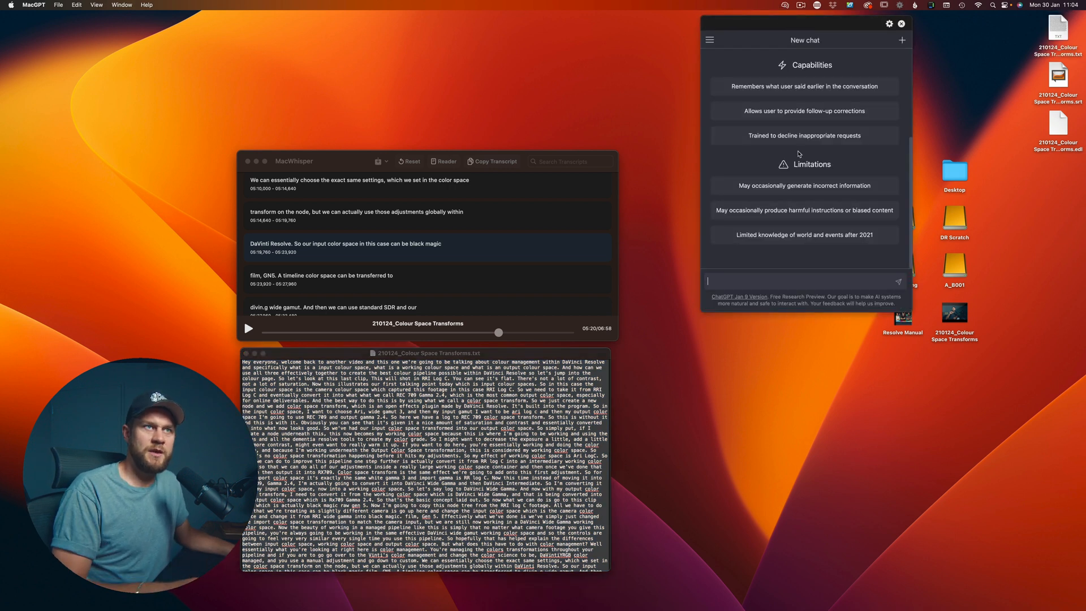
- Send the pasted transcript with a copywriter prompt requesting a punchy YouTube video description
key(cmd+tab)
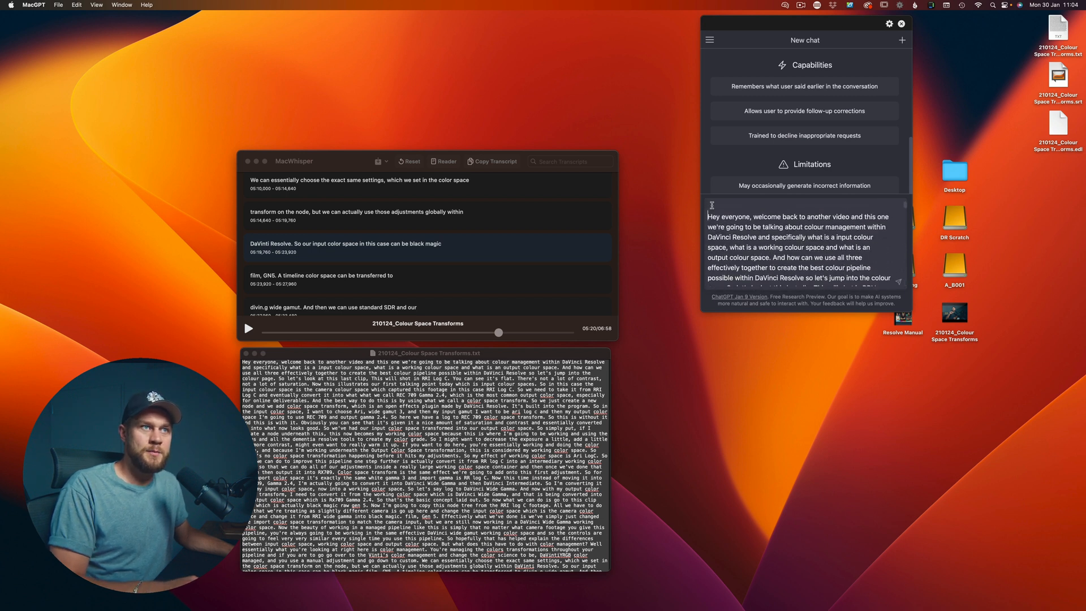
text(Ac)
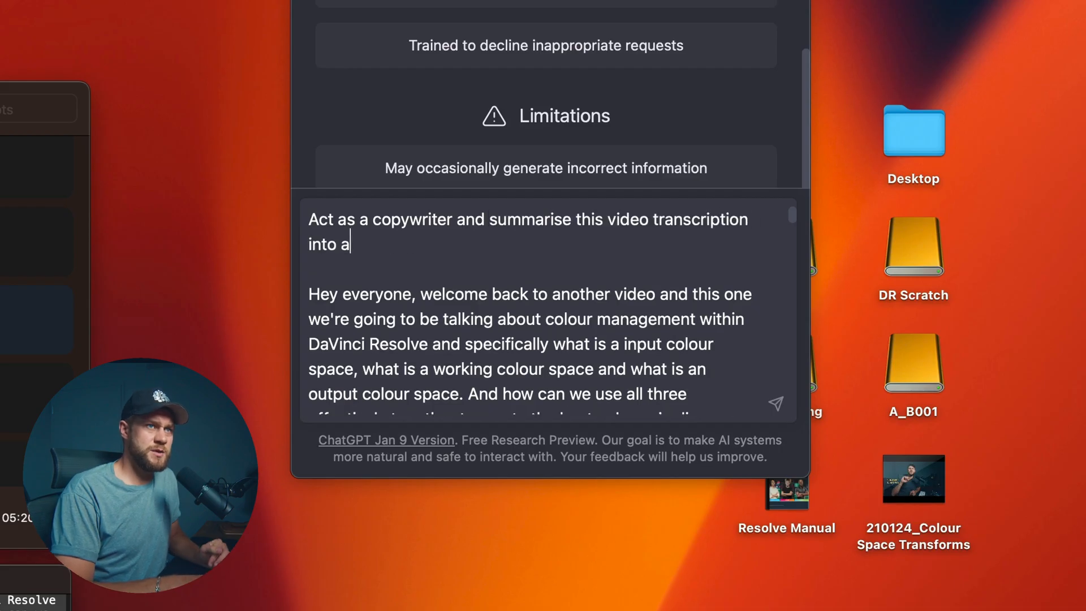
text(punchy YouTube video description.)
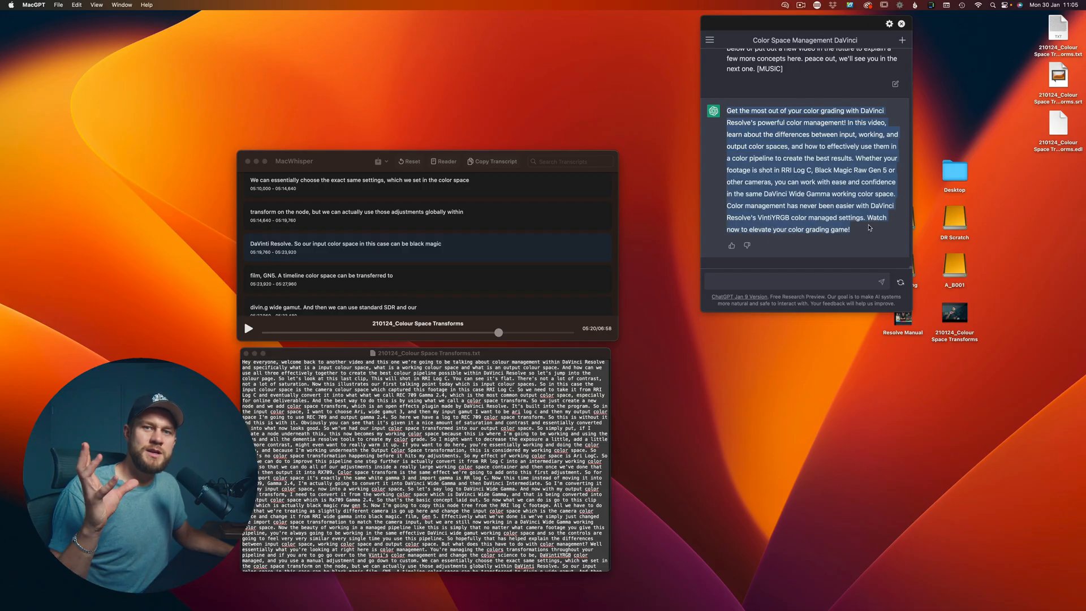
- Send a follow-up prompt asking ChatGPT to generate 5 fancy YouTube video titles
click(796, 281)
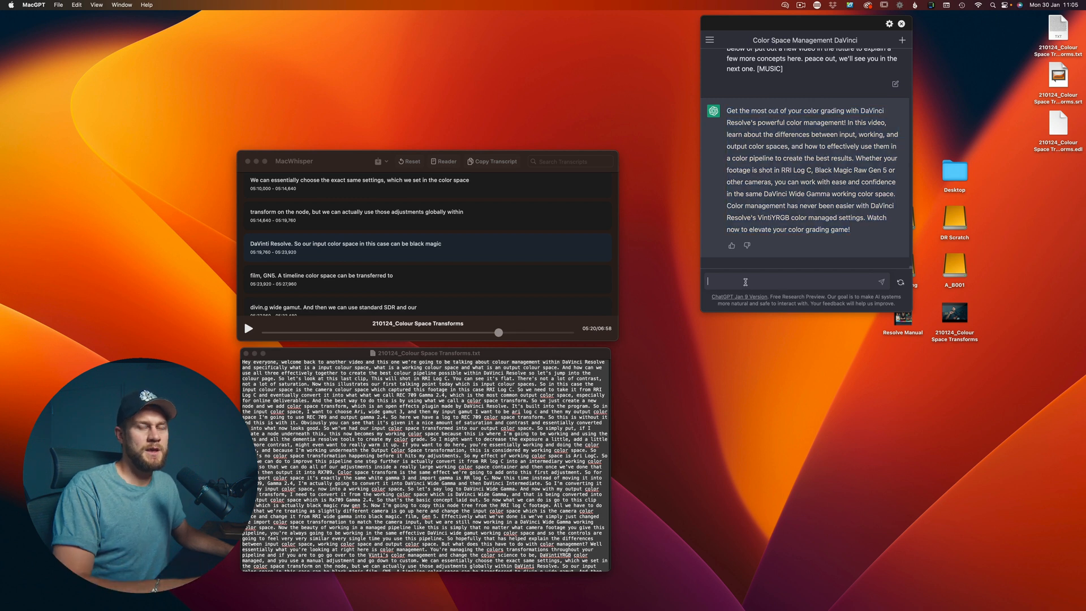
text(Act as a fancy video title generator for YouTube and give me 5x YouTube video titles for this)
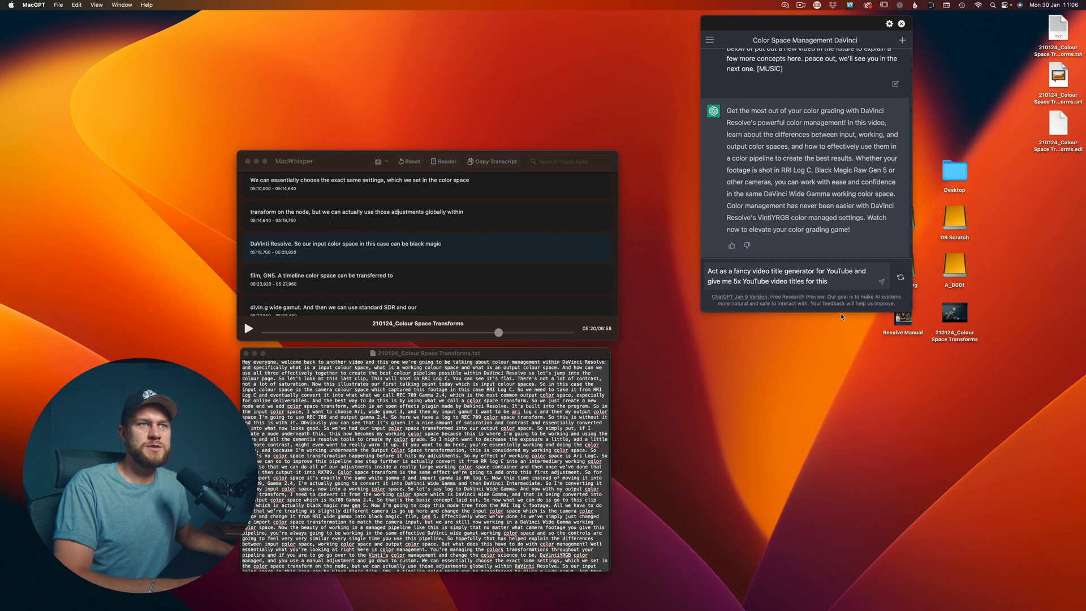
click(879, 276)
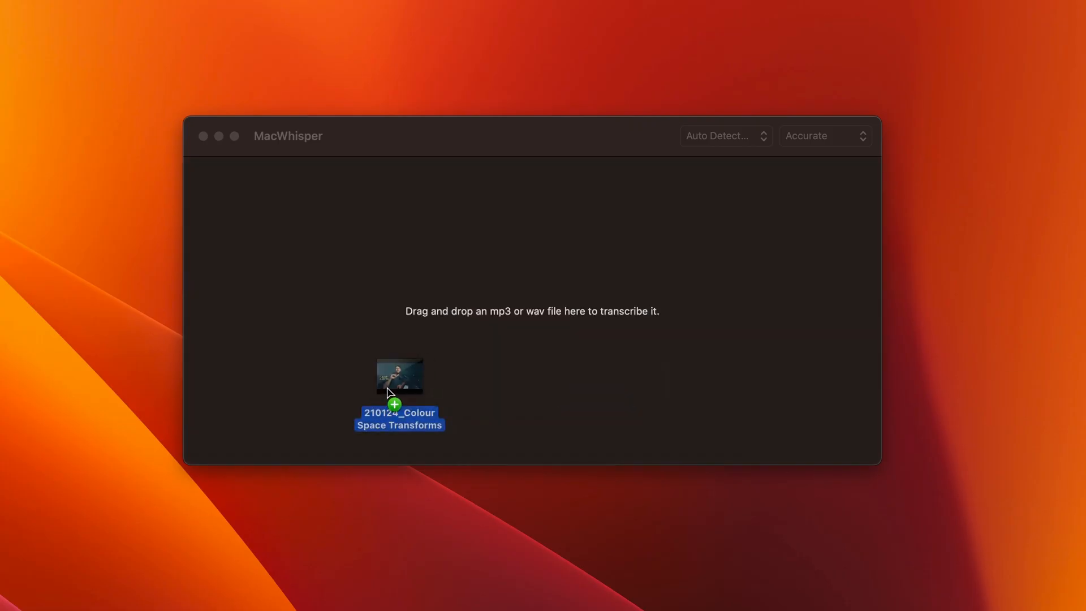
- Drag the 210124_Colour Space Transforms video onto the MacWhisper drop area
drag(399, 377, 531, 311)
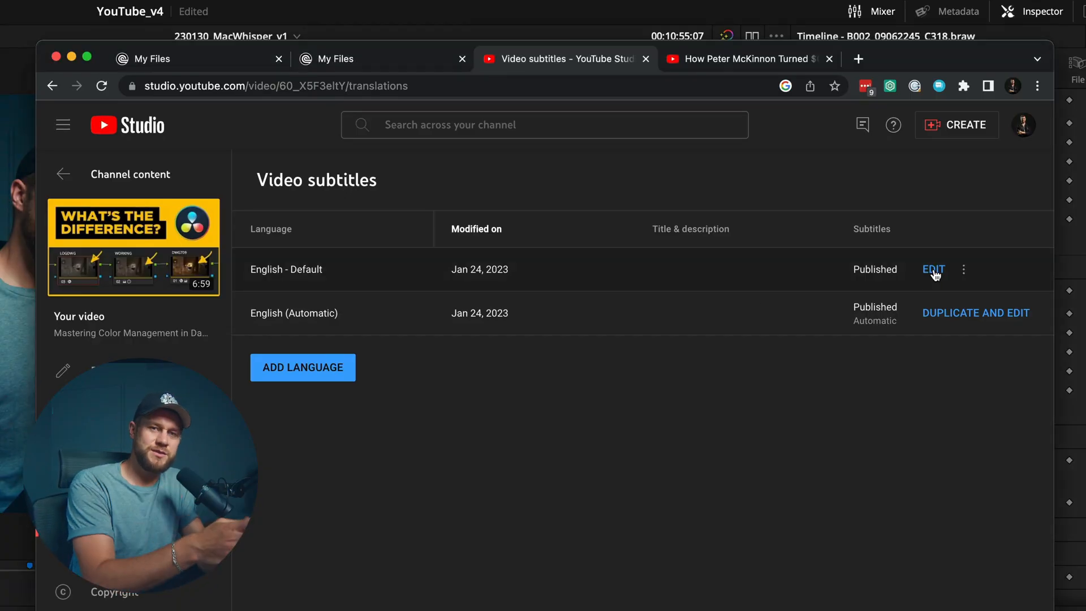
- Open the English - Default subtitle track in the YouTube Studio editor
click(932, 269)
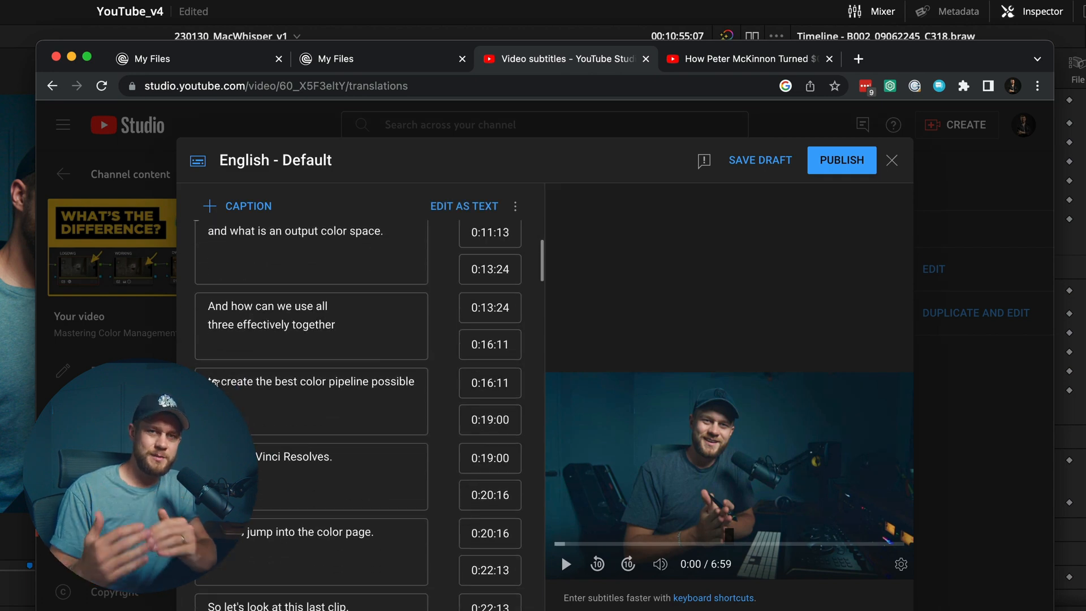
scroll(down, 3)
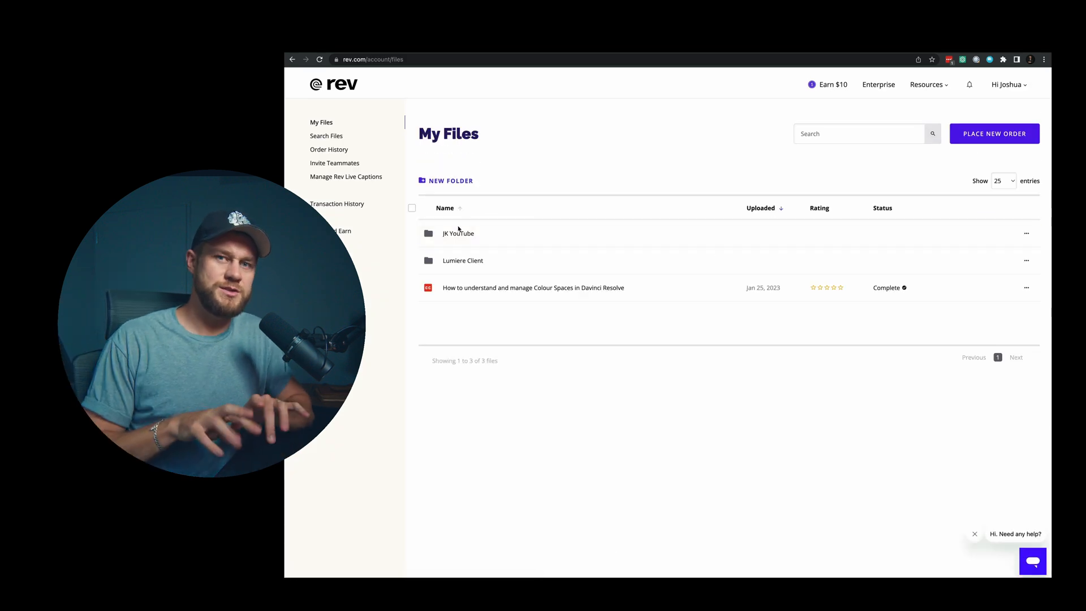
- Open the JK YouTube folder in Rev's My Files
click(457, 232)
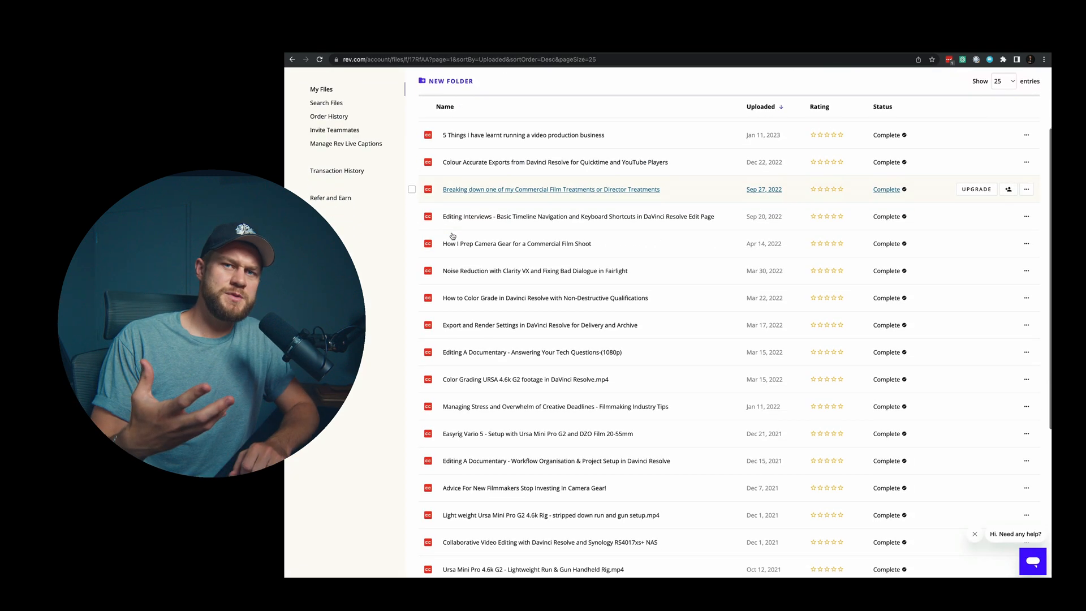